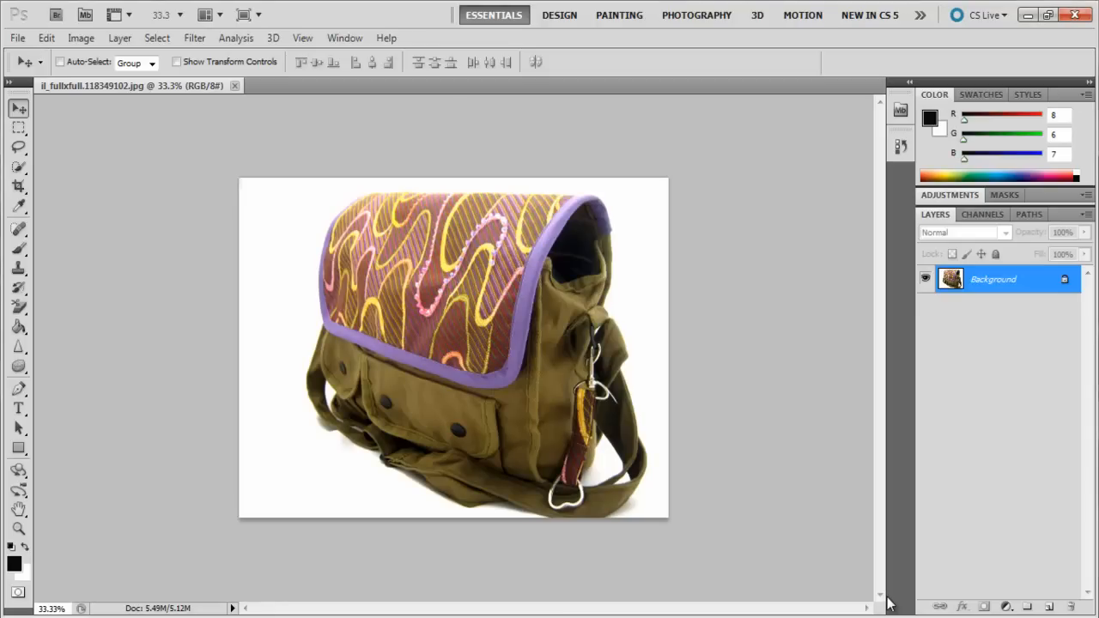
pyautogui.moveTo(884, 593)
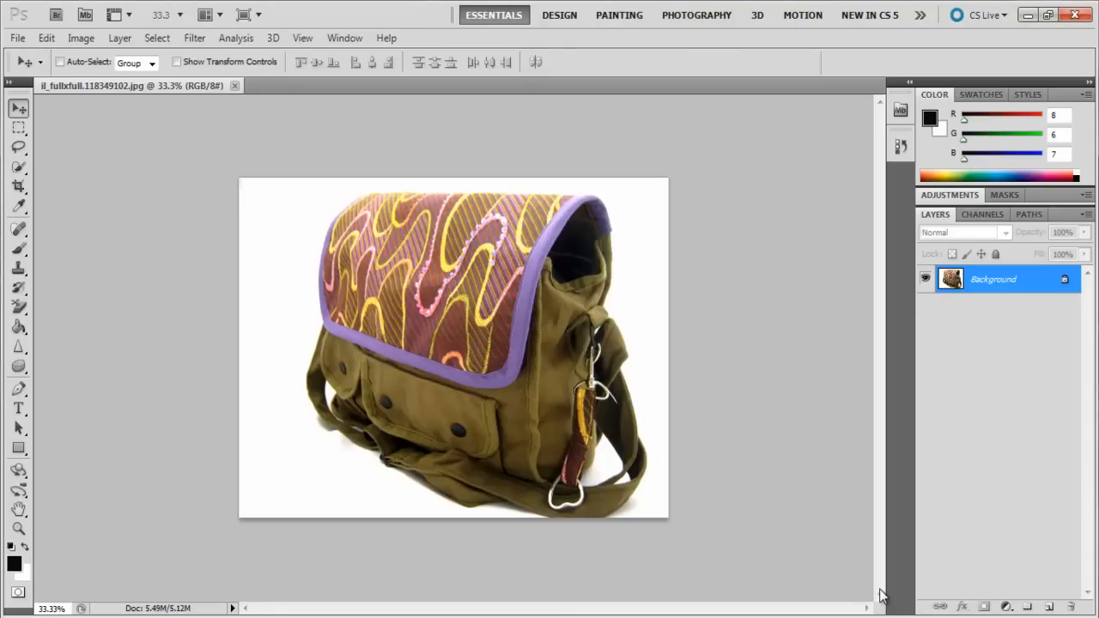
pyautogui.moveTo(333, 393)
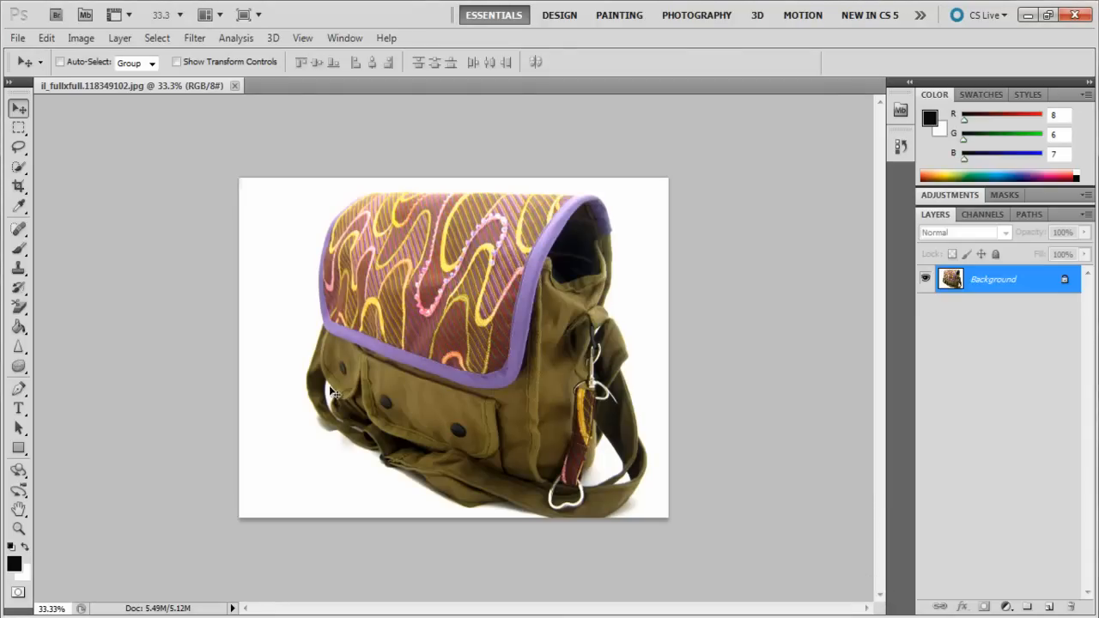
# - Select the bag with the Quick Selection Tool, painting over it against the white backdrop
pyautogui.click(15, 176)
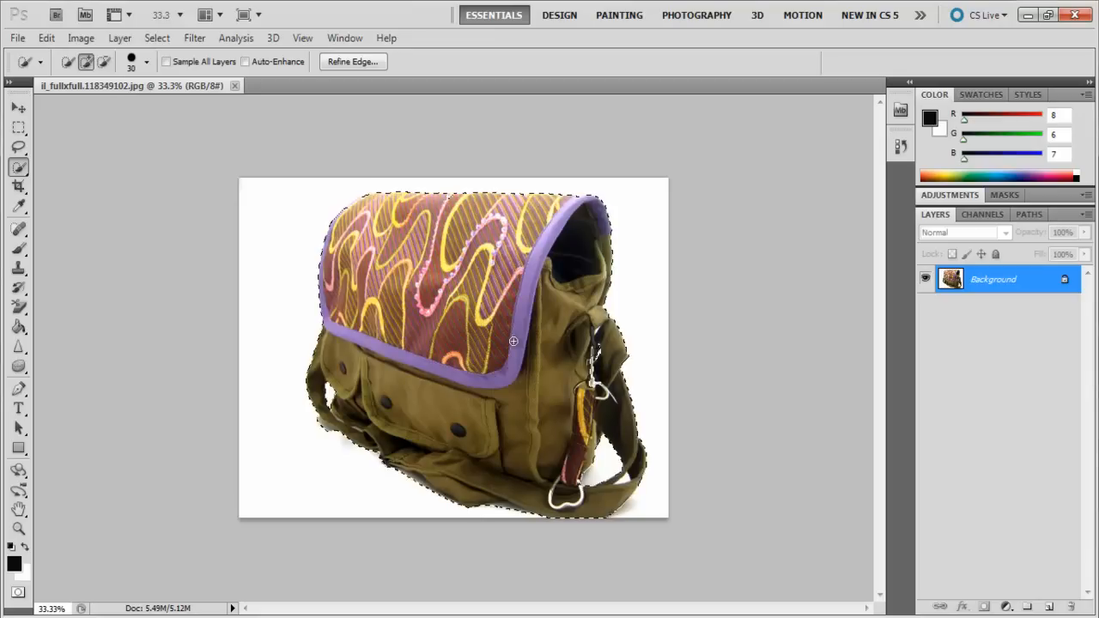
pyautogui.moveTo(604, 463)
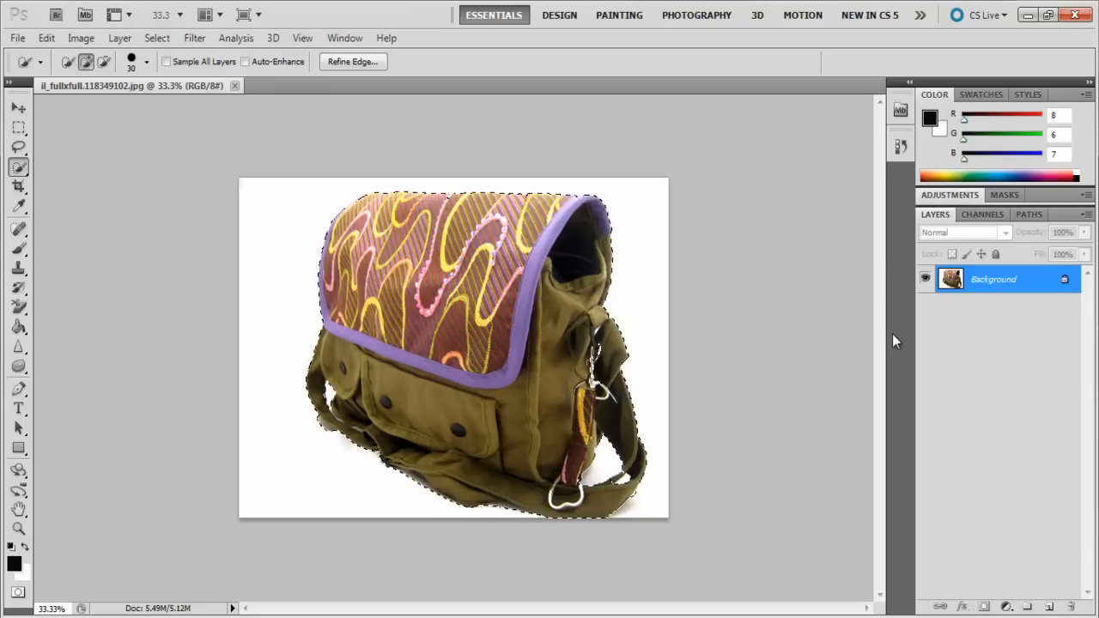
# - Convert the bag selection into a pixel layer mask on Layer 0, hiding the white background
pyautogui.click(1005, 194)
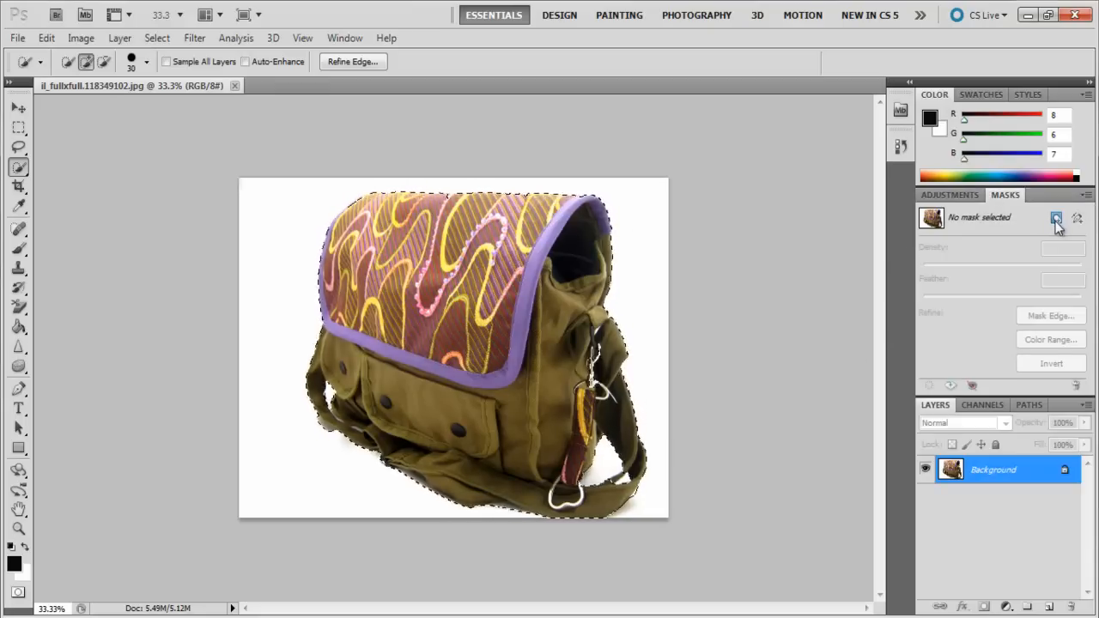
pyautogui.click(1059, 216)
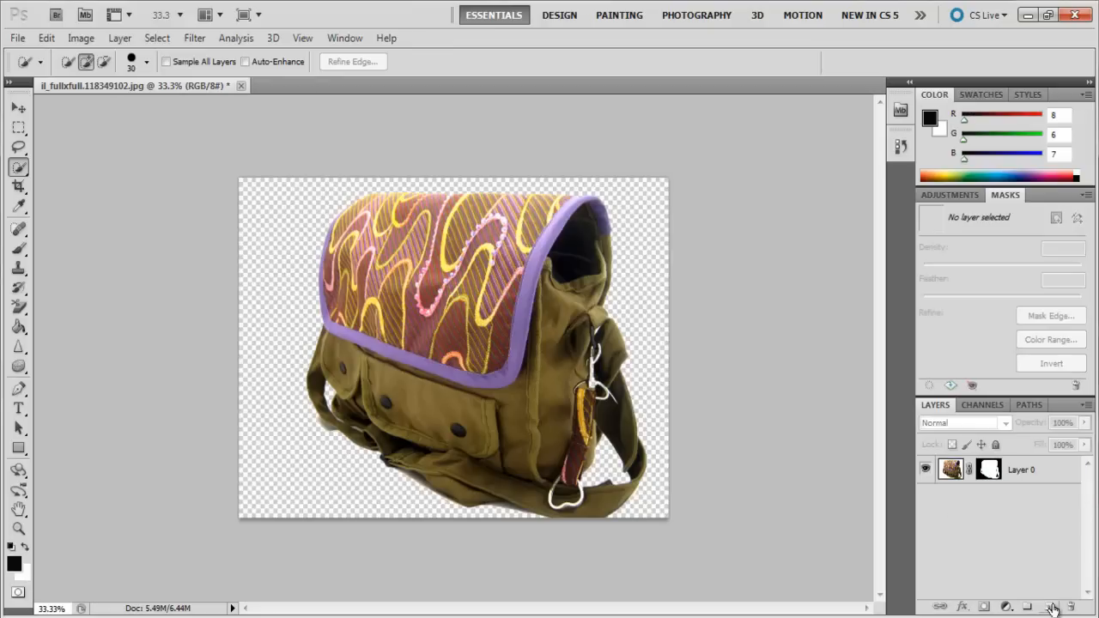
# - Add a new Layer 1 beneath the masked bag and fill it with white
pyautogui.click(1063, 591)
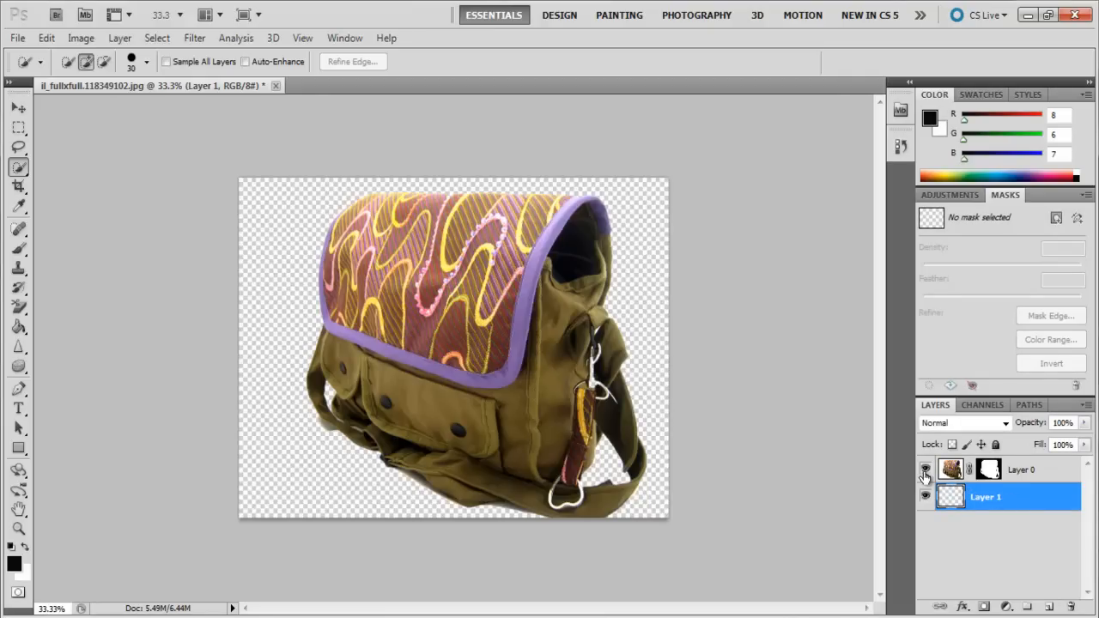
pyautogui.click(48, 38)
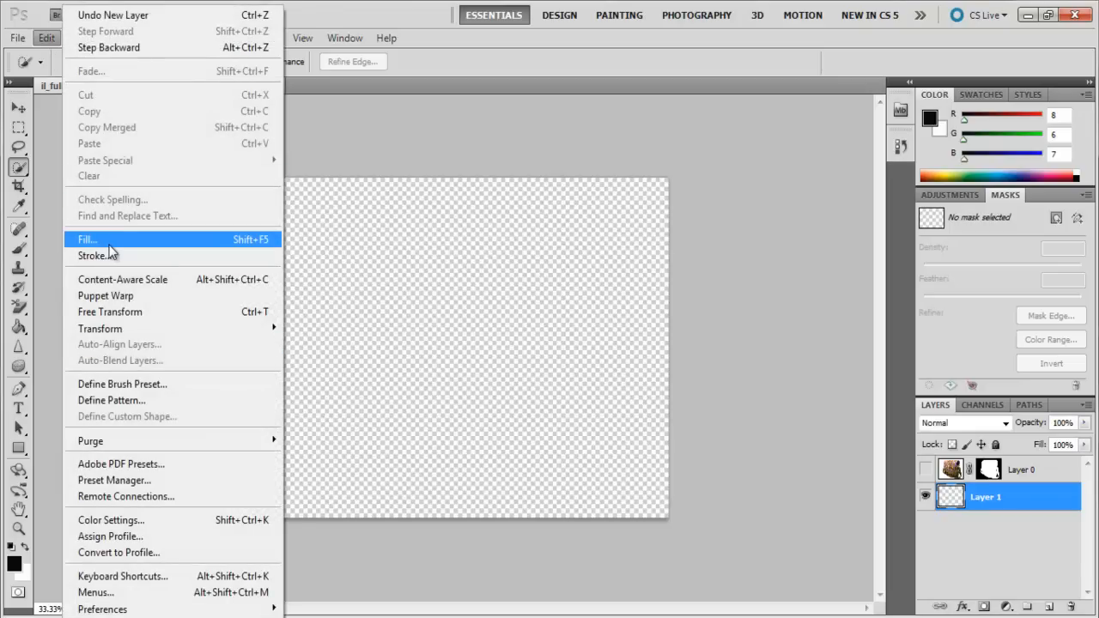
pyautogui.click(86, 239)
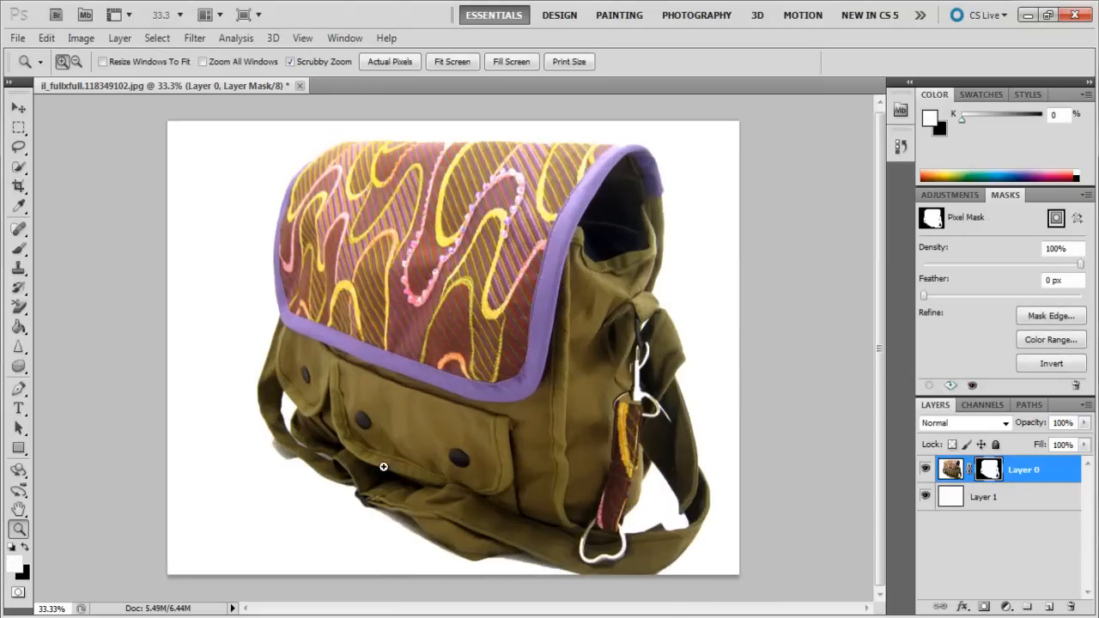
# - Zoom in on the bag's bottom edge where a grey shadow fringe remains
pyautogui.click(385, 467)
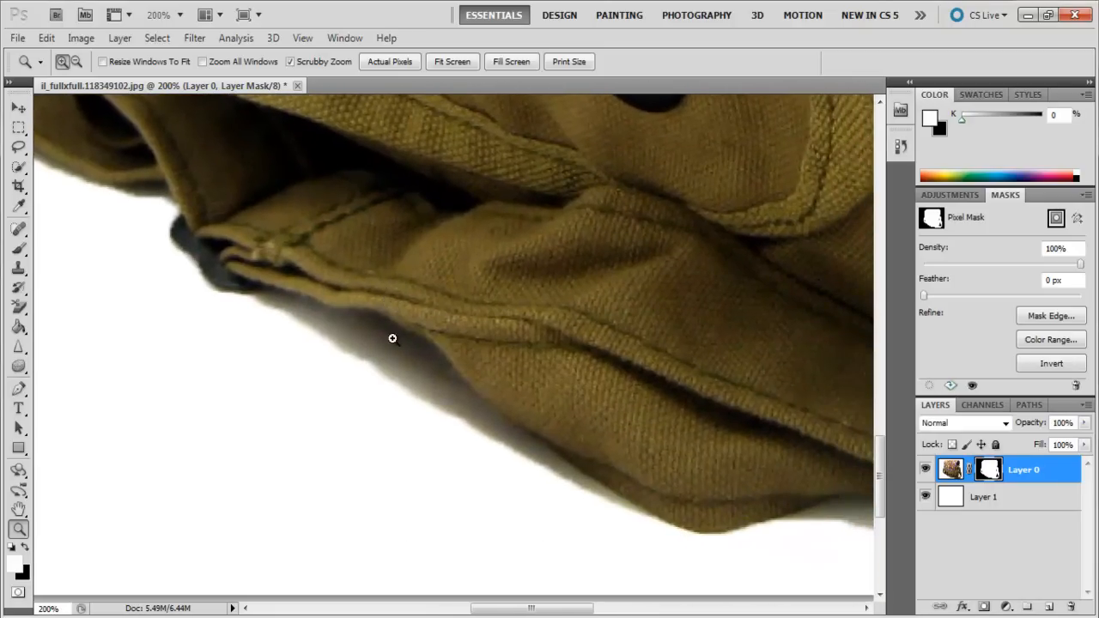
pyautogui.moveTo(15, 249)
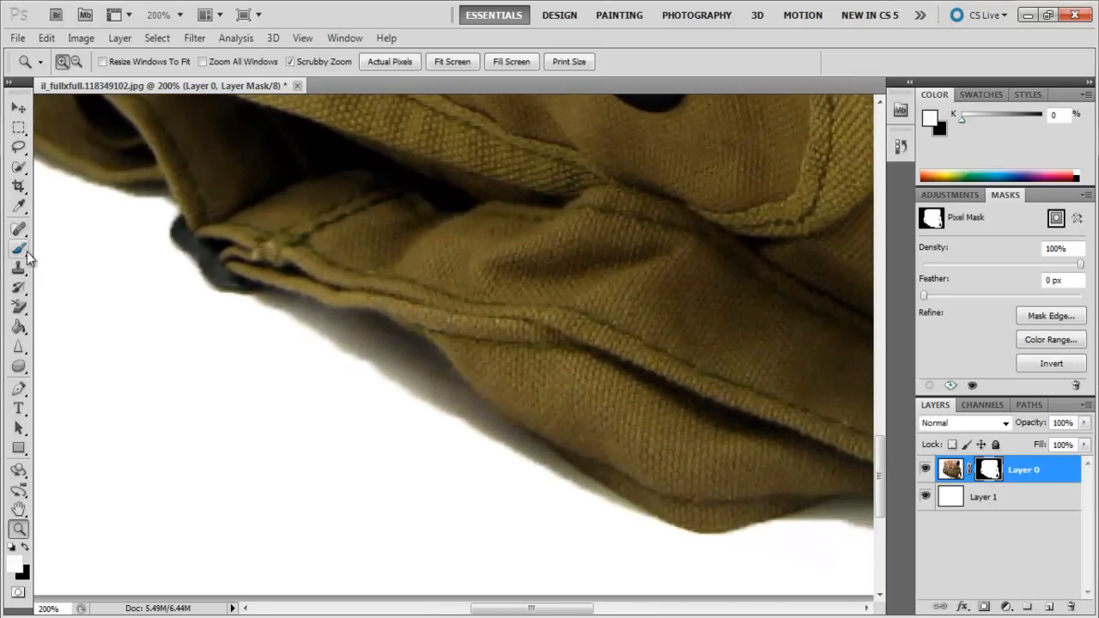
# - Paint black on Layer 0's mask along the bag's lower edge to remove the grey shadow
pyautogui.click(16, 249)
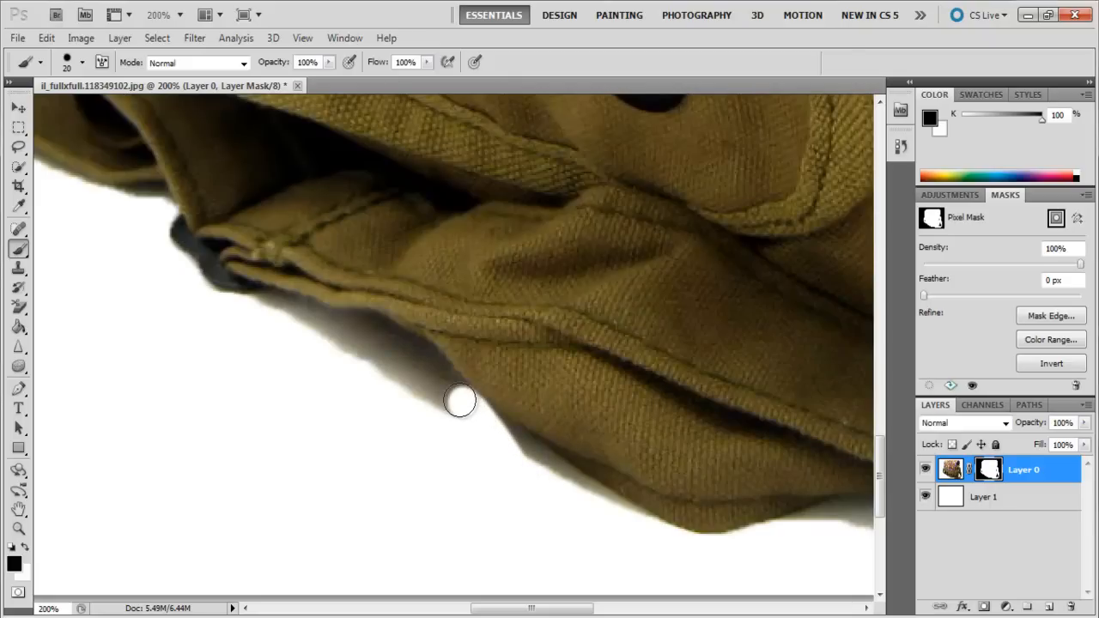
pyautogui.moveTo(461, 402); pyautogui.dragTo(329, 321)
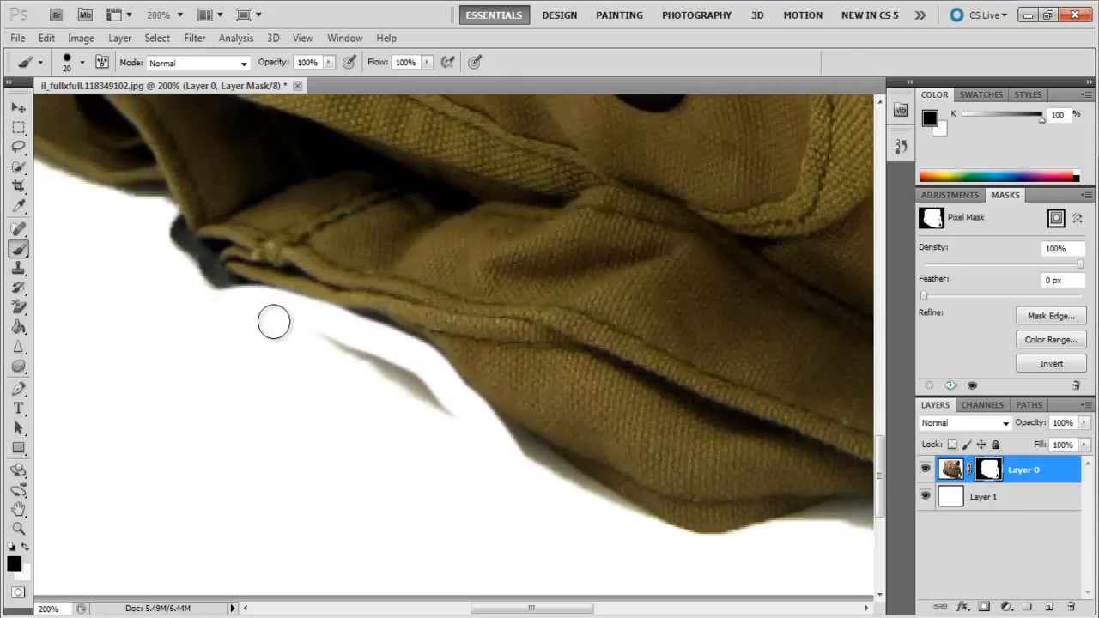
pyautogui.moveTo(275, 323); pyautogui.dragTo(622, 517)
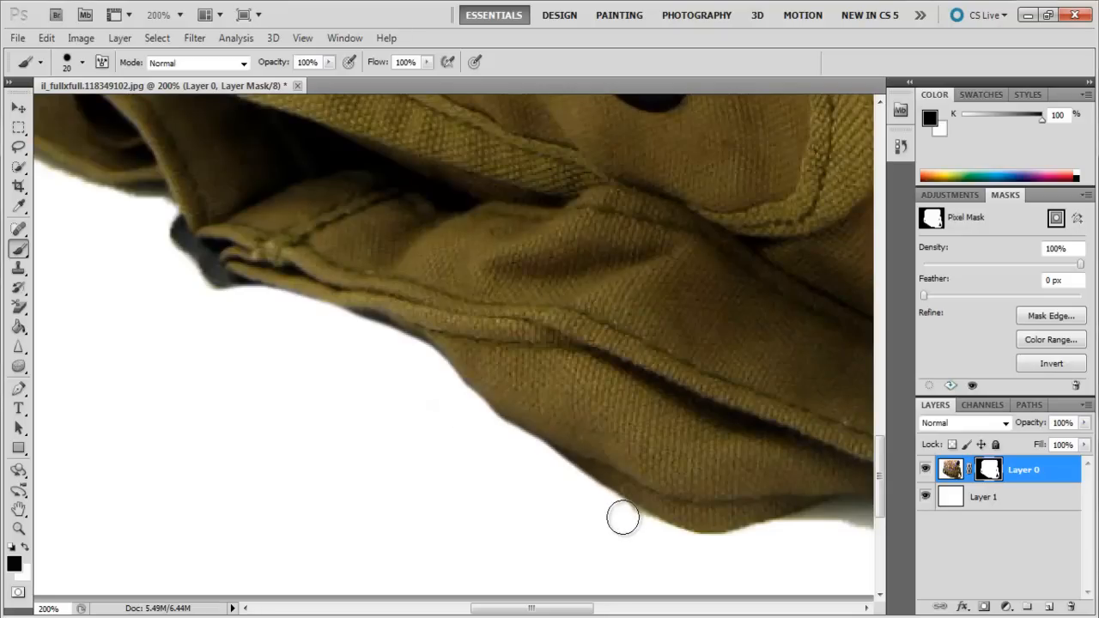
pyautogui.moveTo(624, 515); pyautogui.dragTo(806, 529)
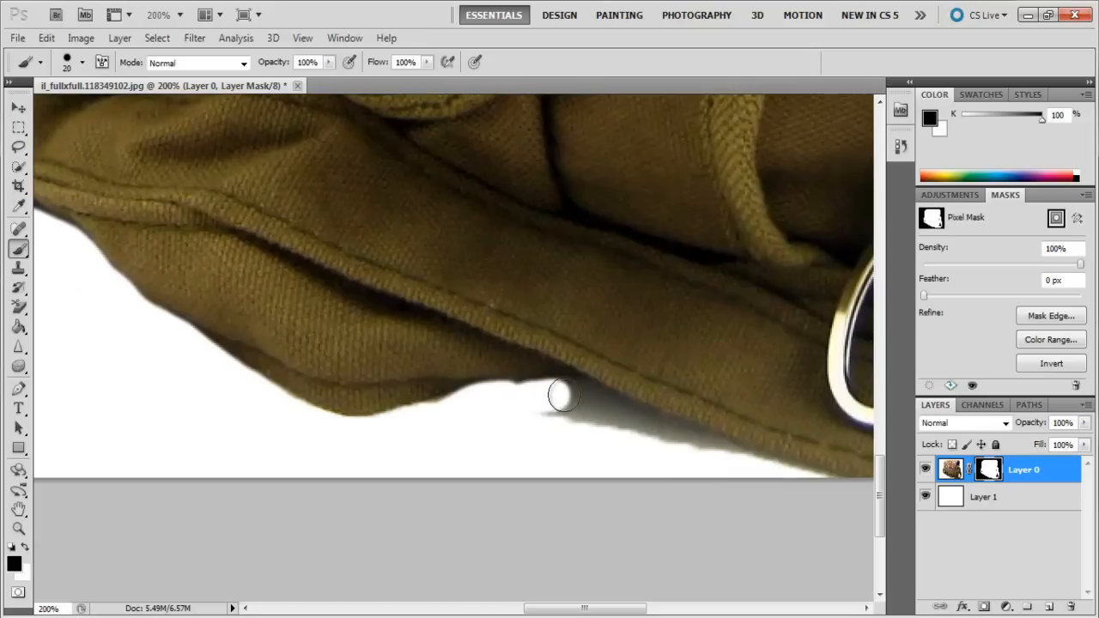
pyautogui.moveTo(563, 395); pyautogui.dragTo(660, 464)
pyautogui.write('40')
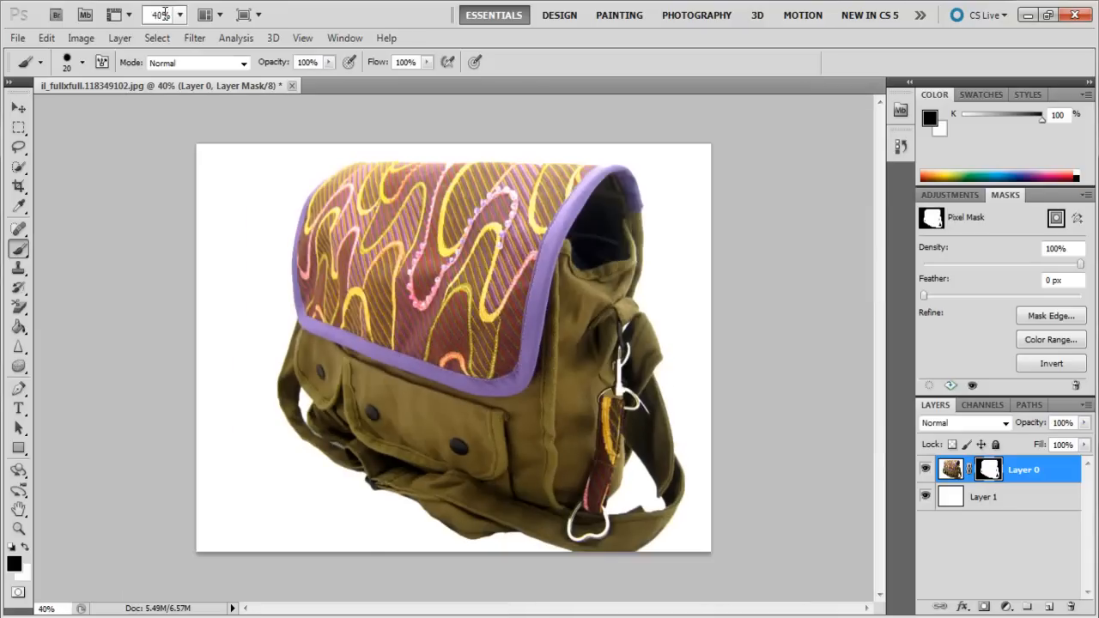
# - Add a Drop Shadow layer style to the bag and a Vibrance adjustment layer with increased vibrance
pyautogui.click(950, 471)
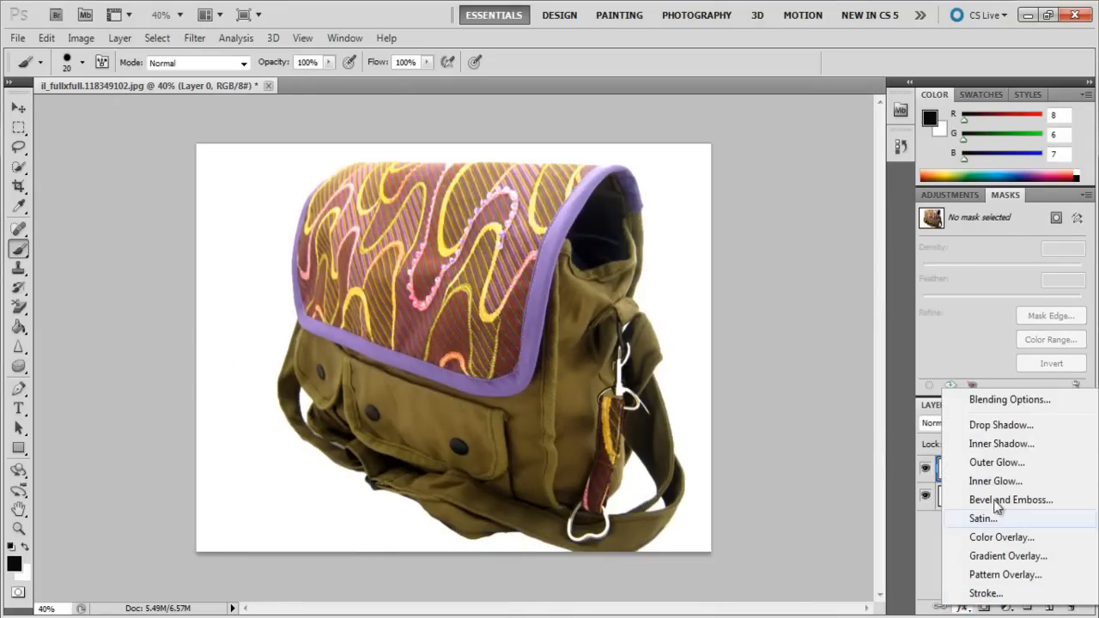
pyautogui.click(1000, 425)
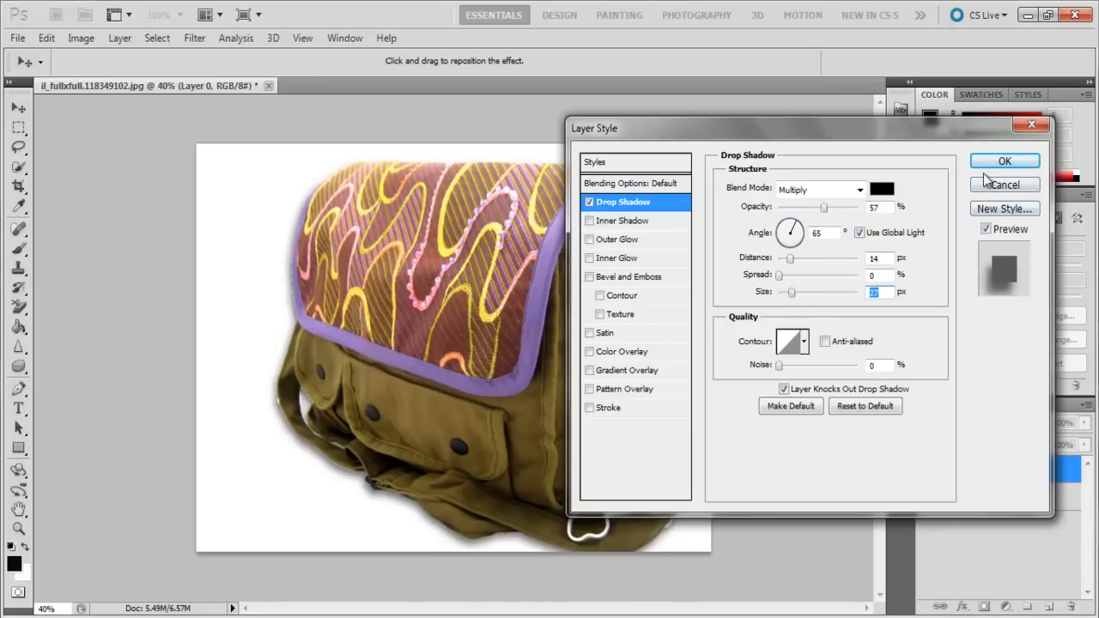
pyautogui.click(1005, 162)
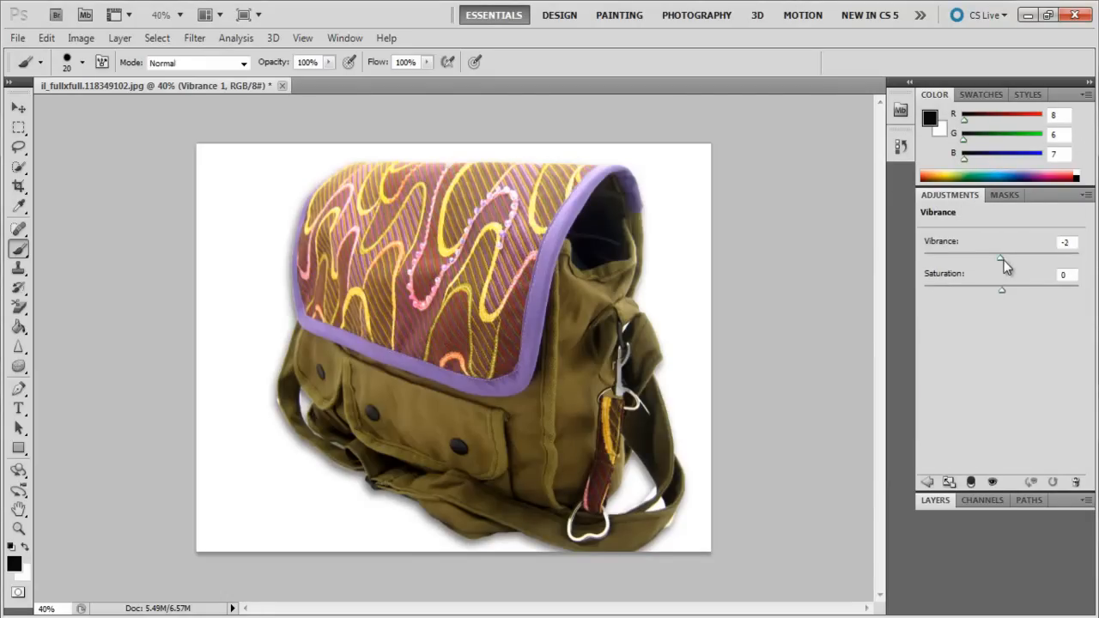
pyautogui.moveTo(1001, 259); pyautogui.dragTo(1039, 259)
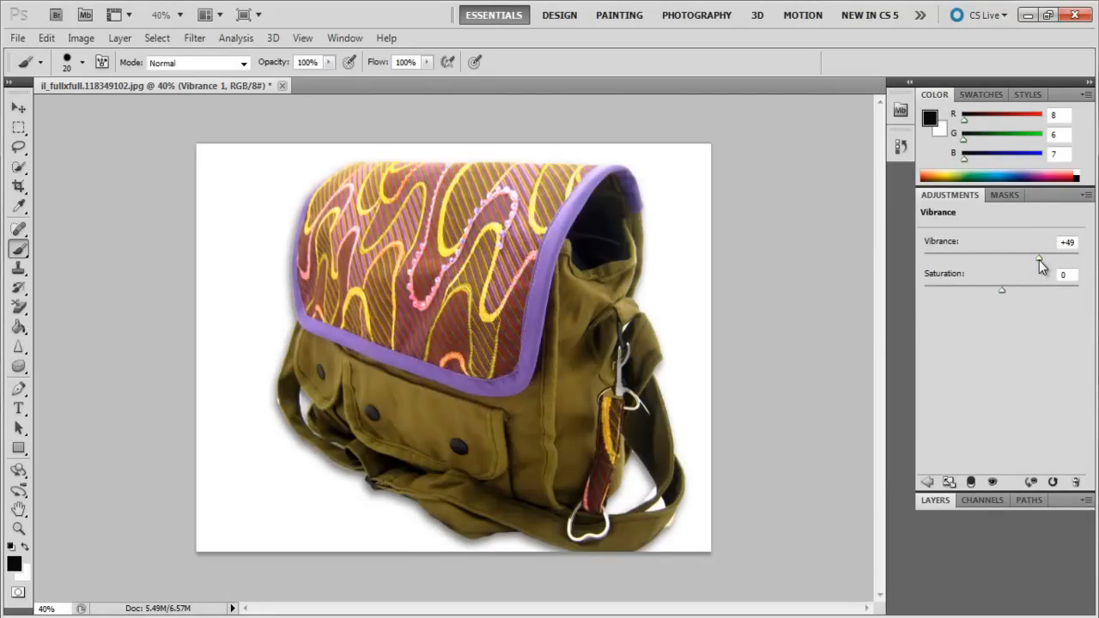